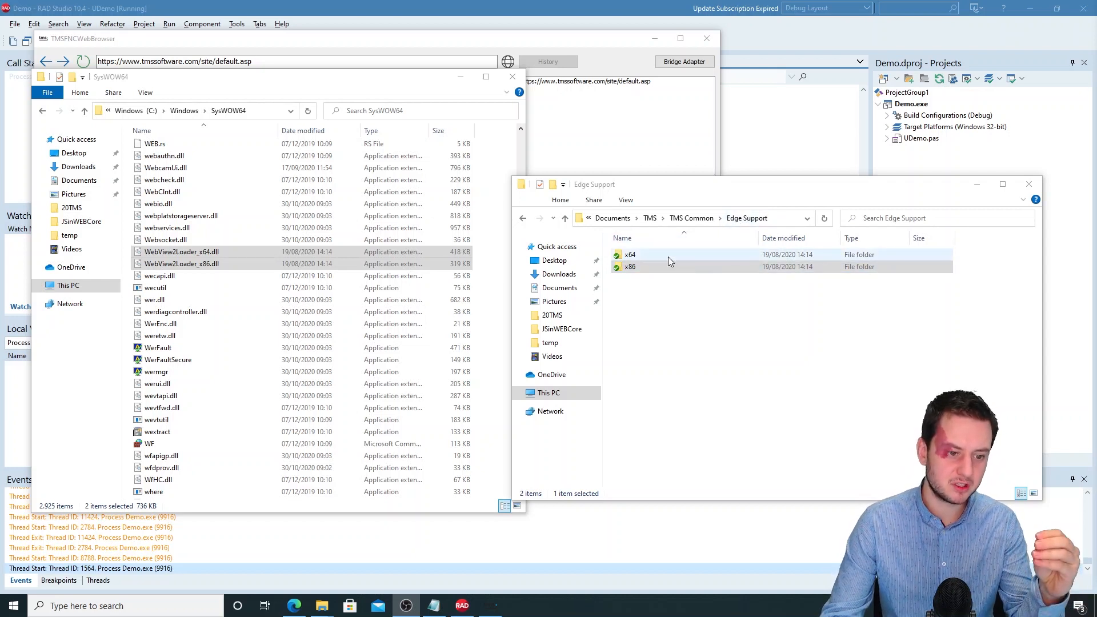
click(628, 266)
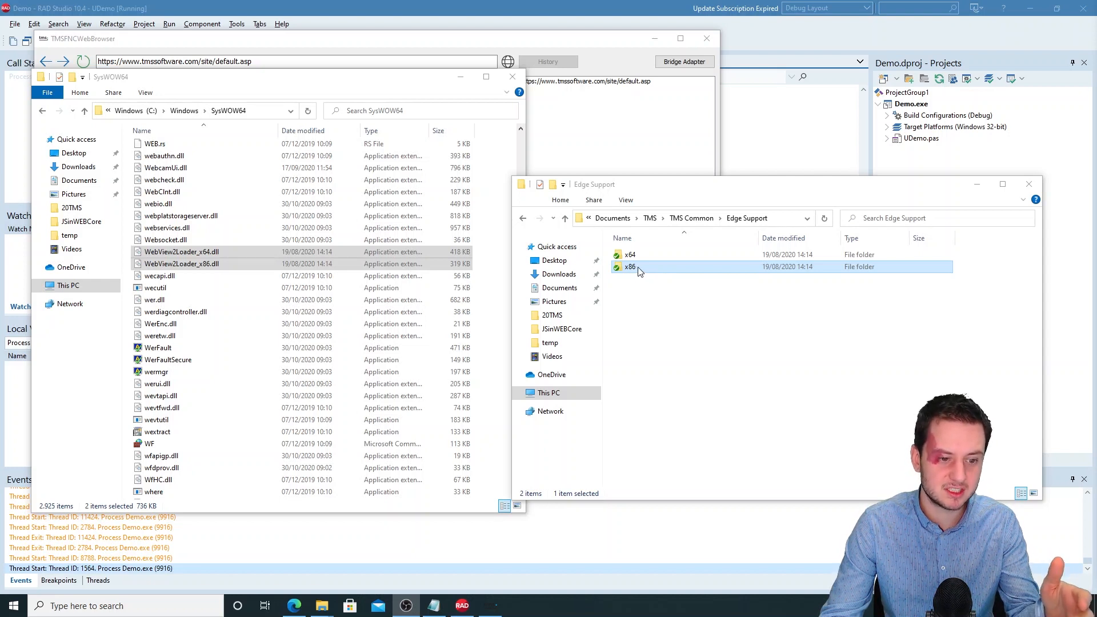
double_click(627, 267)
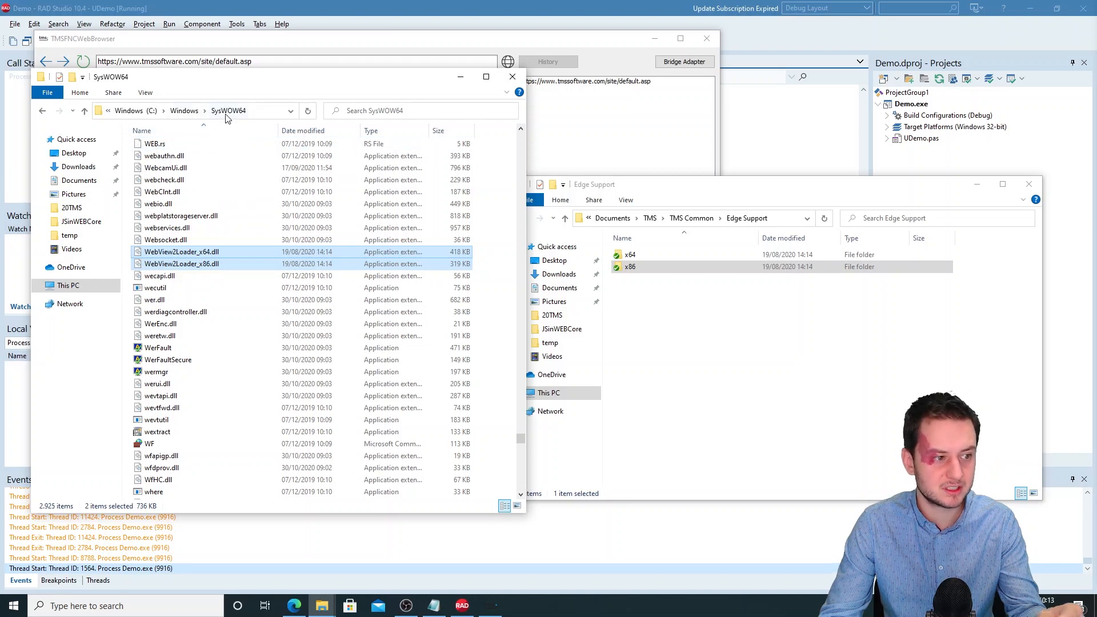
mouse_move(148, 253)
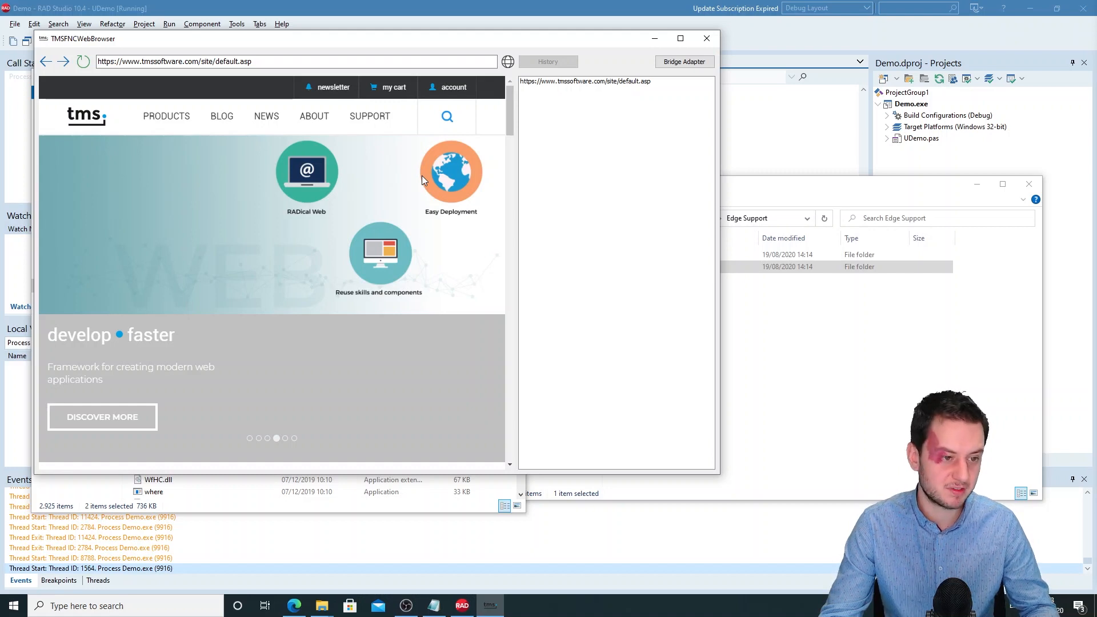
mouse_move(565, 244)
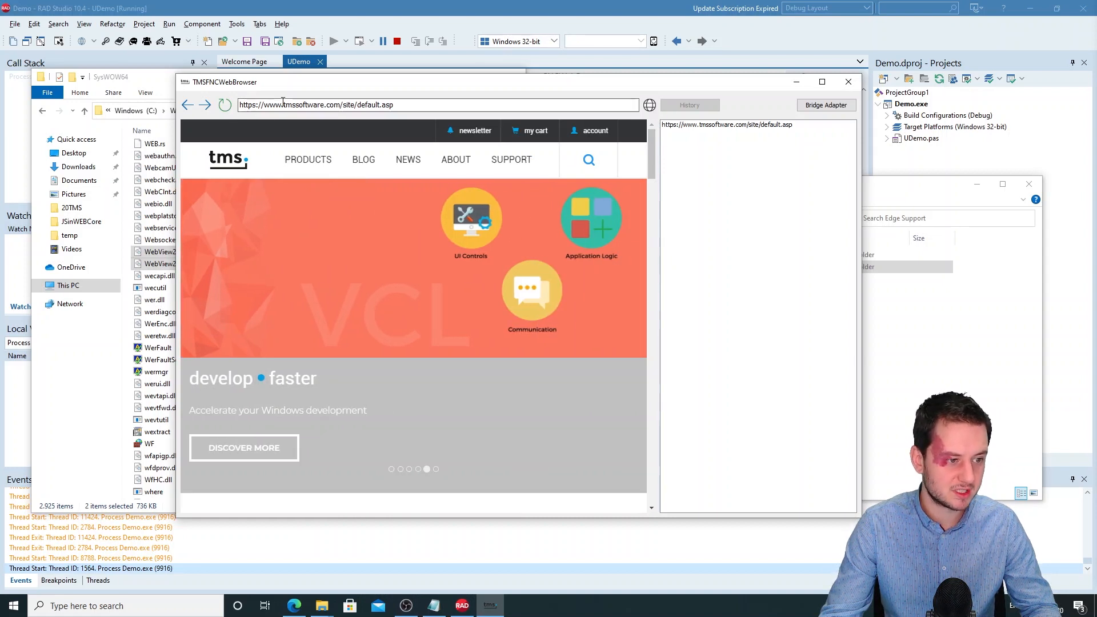
double_click(336, 103)
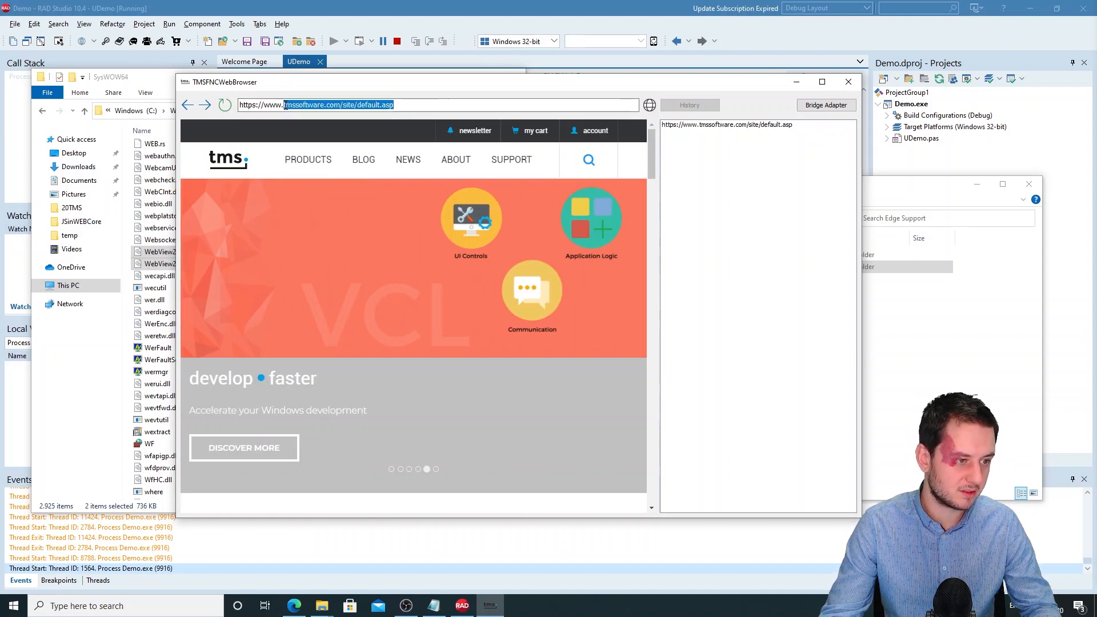
text(https://www.google.com/)
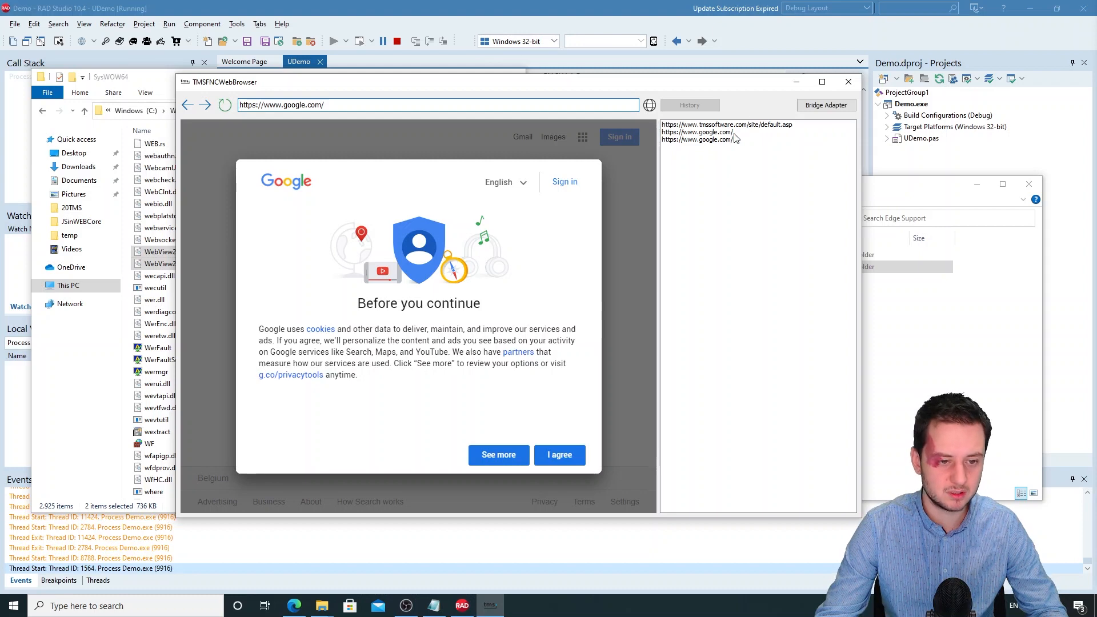
click(559, 454)
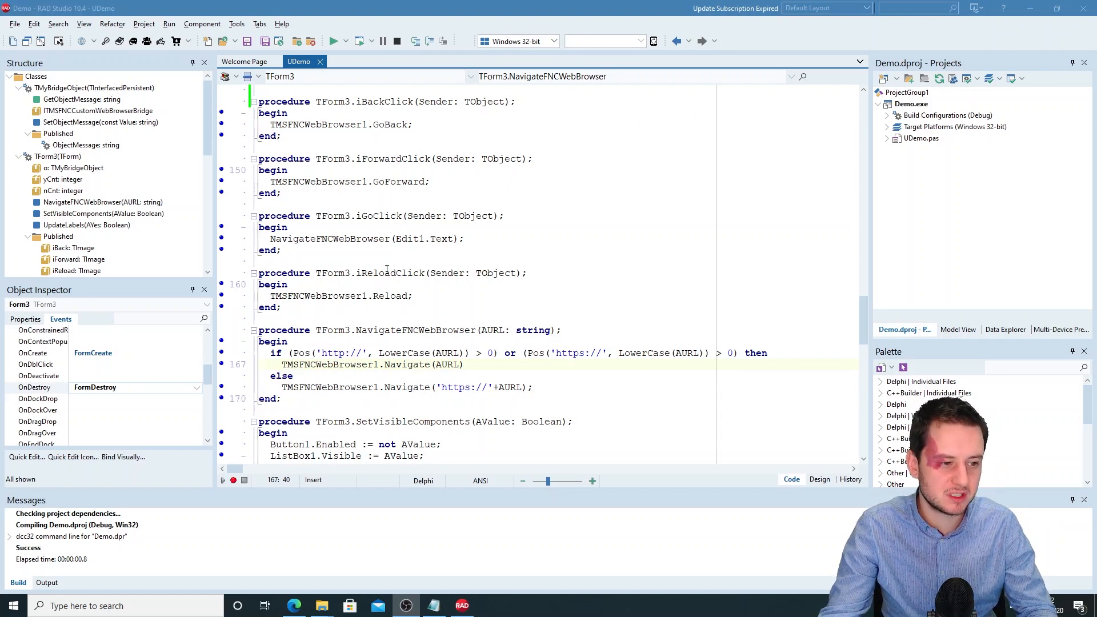
Highlight GoForward, Navigate, the NavigateComplete handler and ListBox1.Items in the UDemo code
double_click(399, 181)
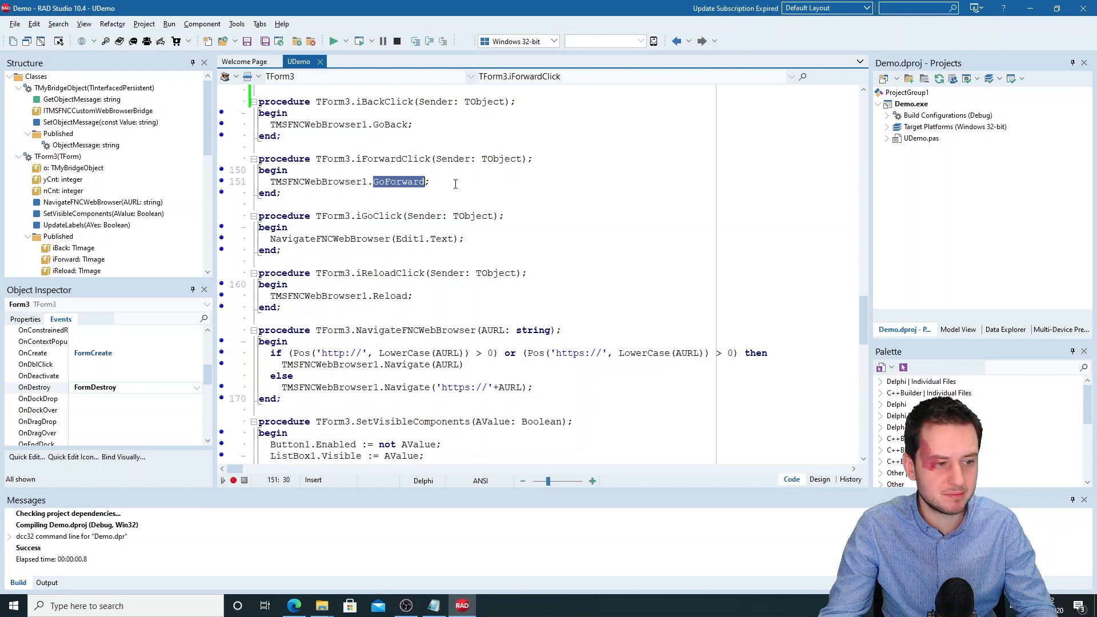
mouse_move(481, 201)
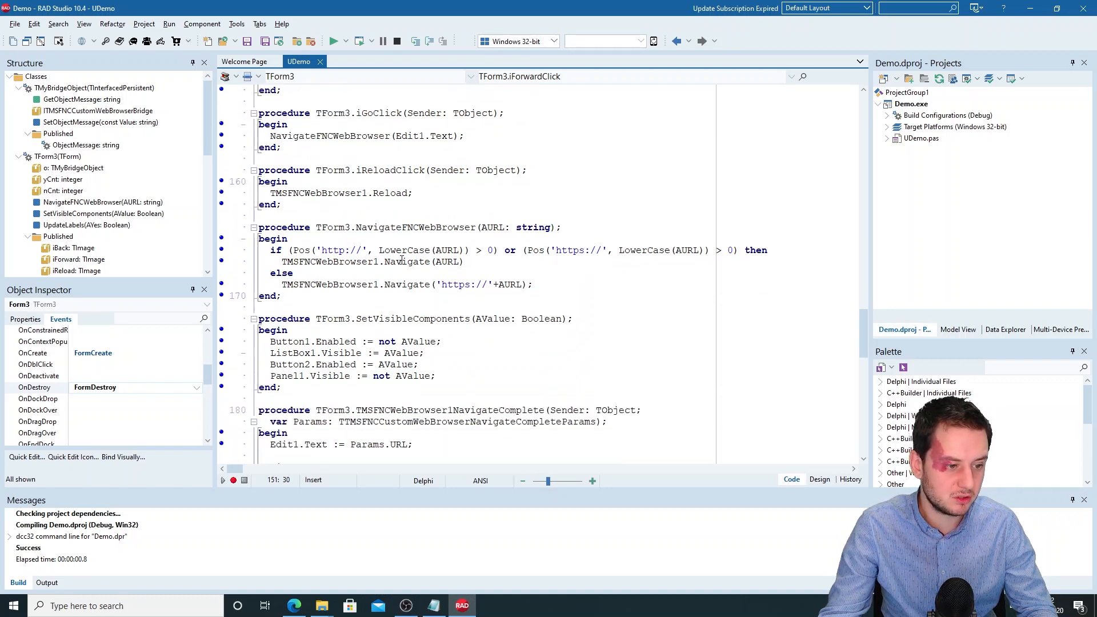
double_click(408, 261)
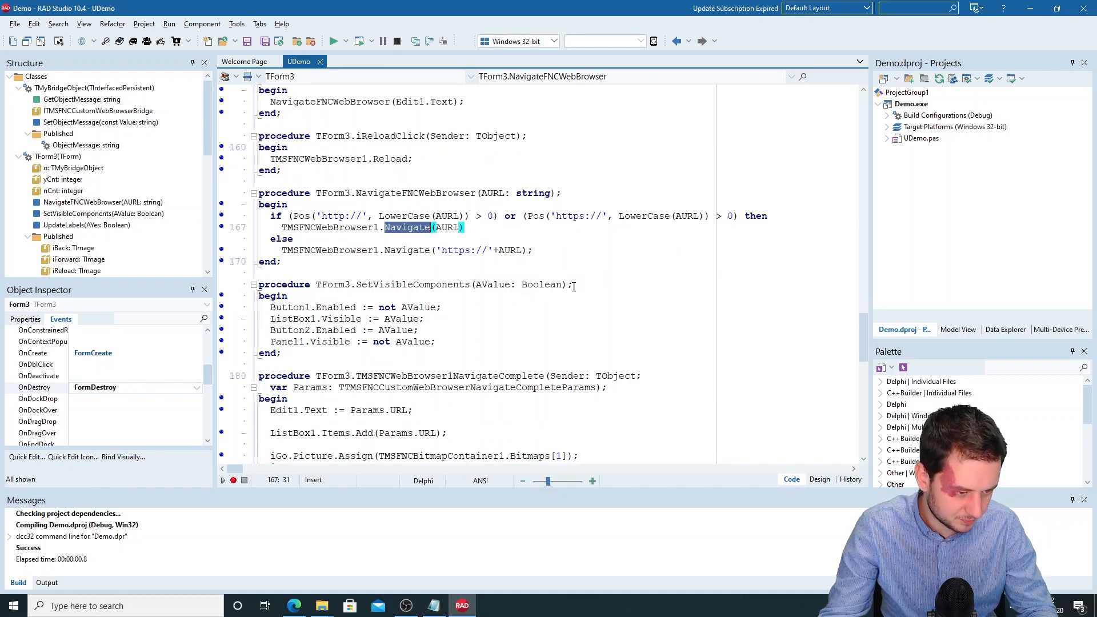
scroll(down, 3)
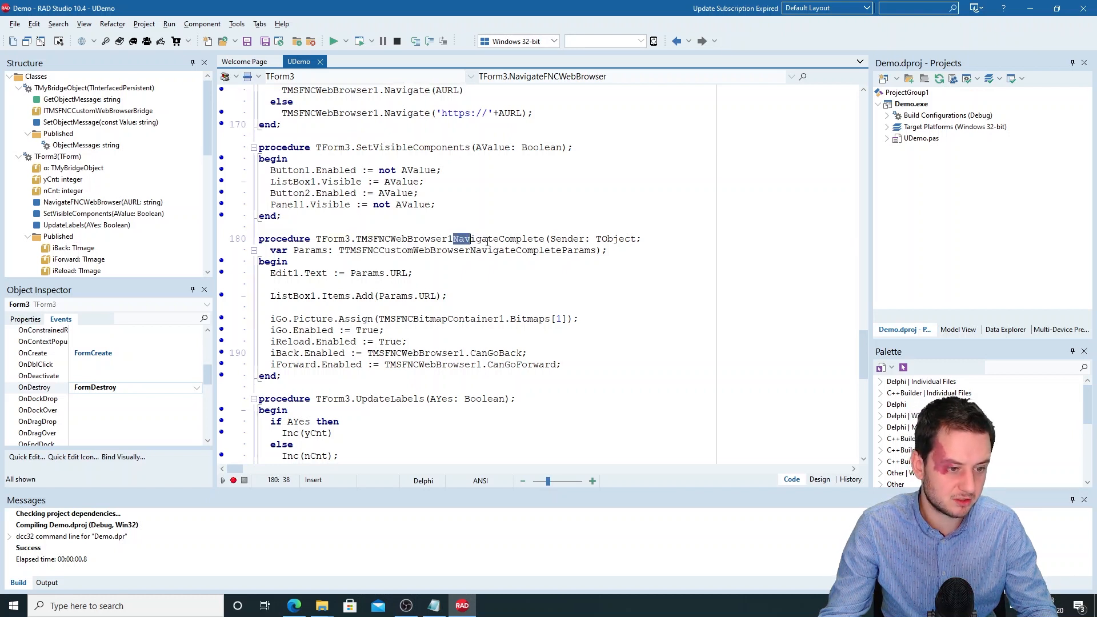
double_click(498, 239)
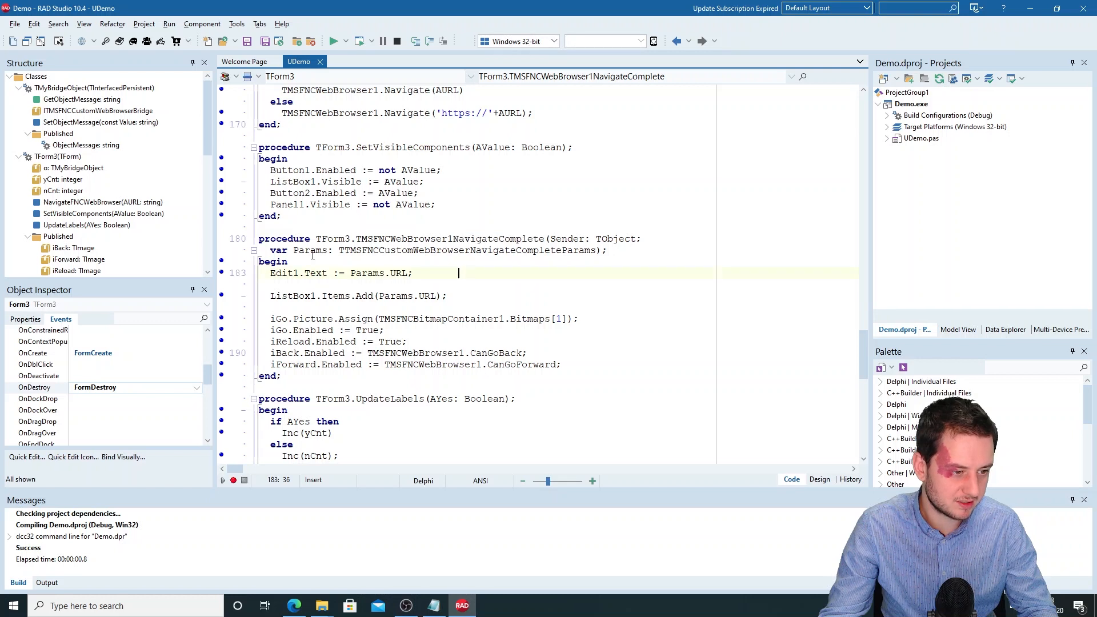
double_click(380, 273)
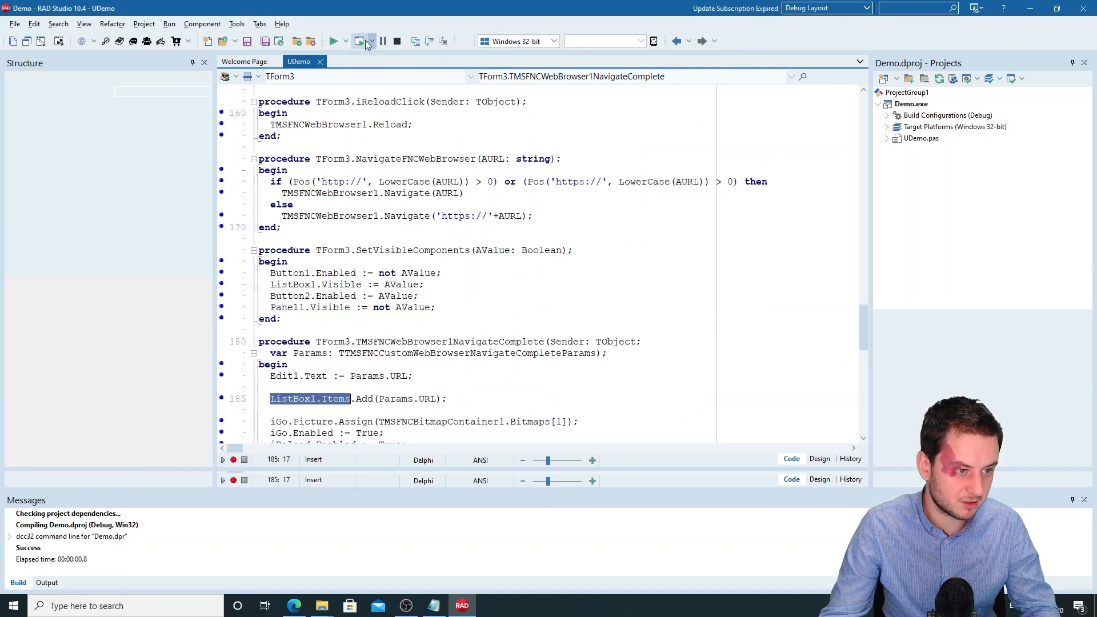
Rerun the demo, load the bridge-adapter poll page, and vote Yes, No, Yes
click(335, 40)
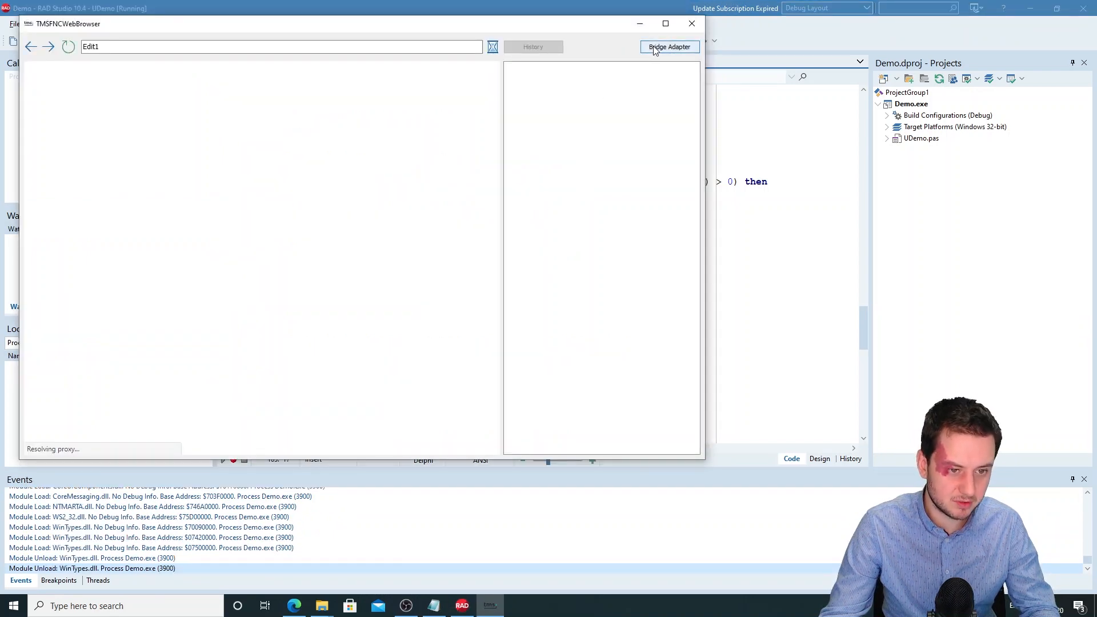
click(668, 46)
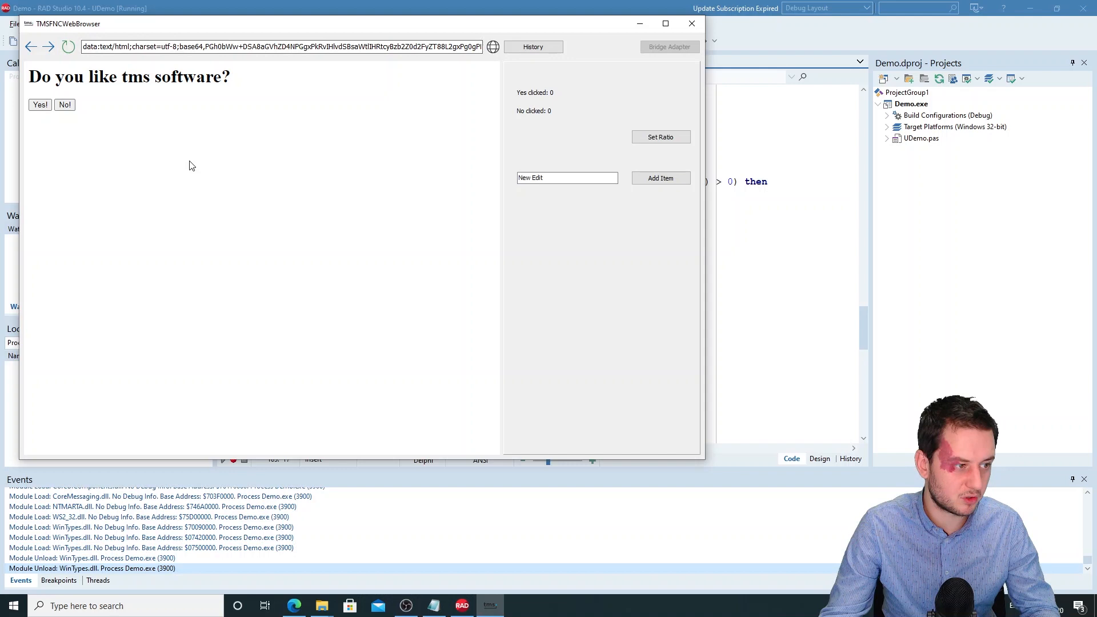
mouse_move(333, 211)
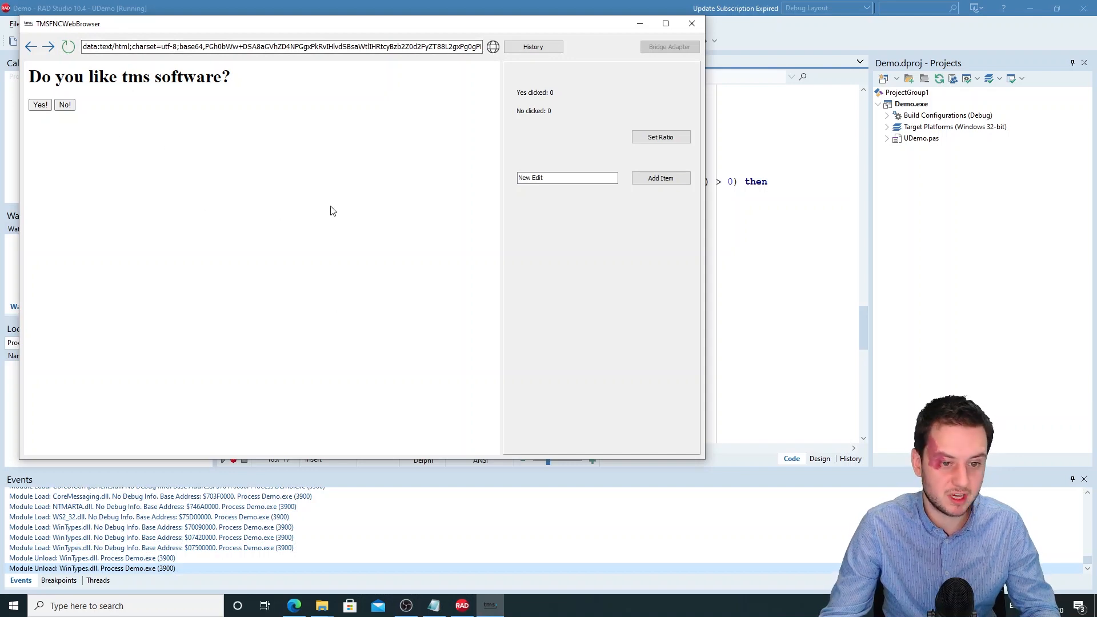
mouse_move(320, 211)
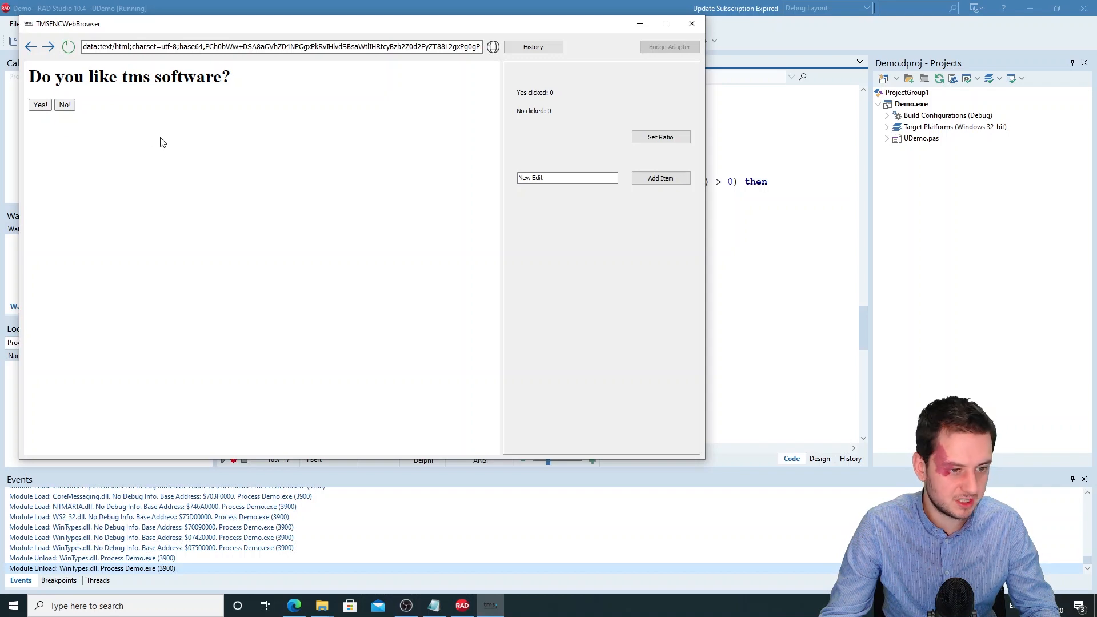
click(39, 104)
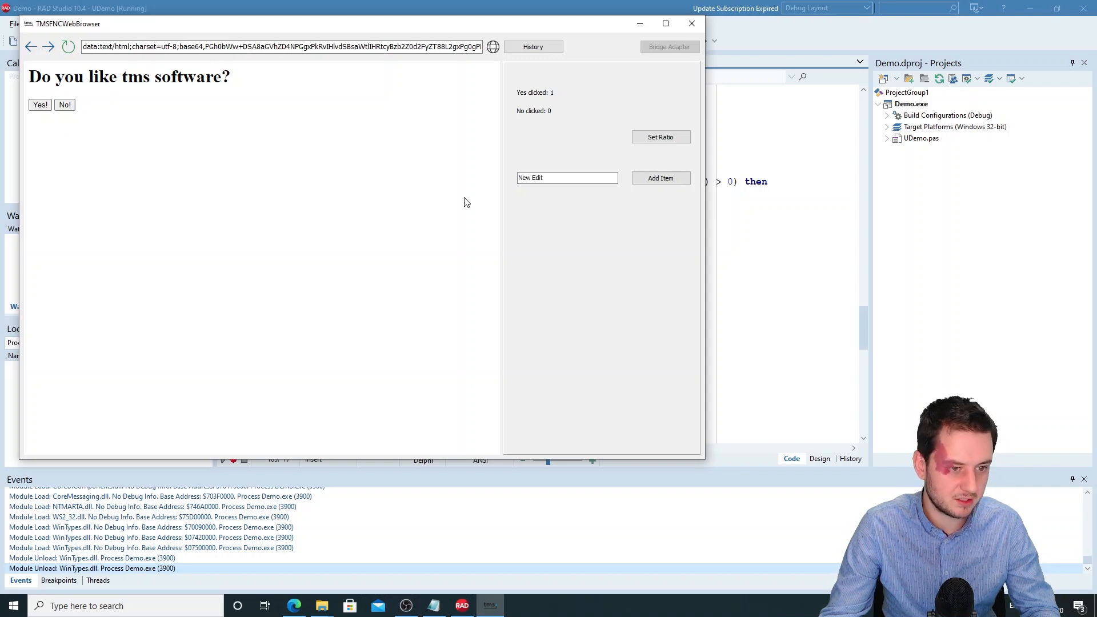
mouse_move(543, 92)
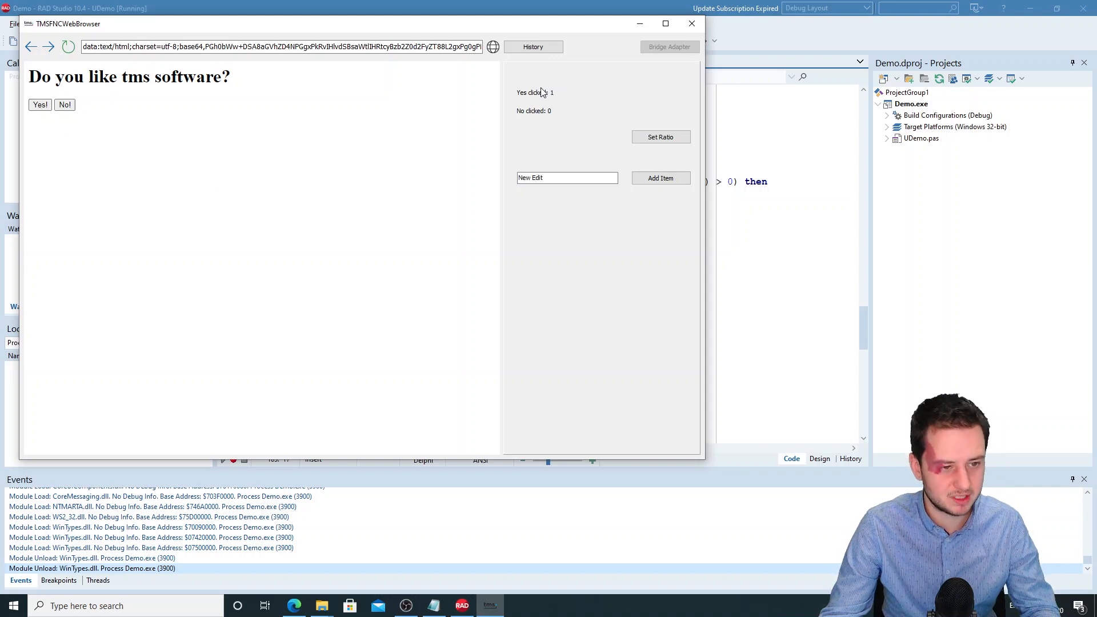
click(64, 104)
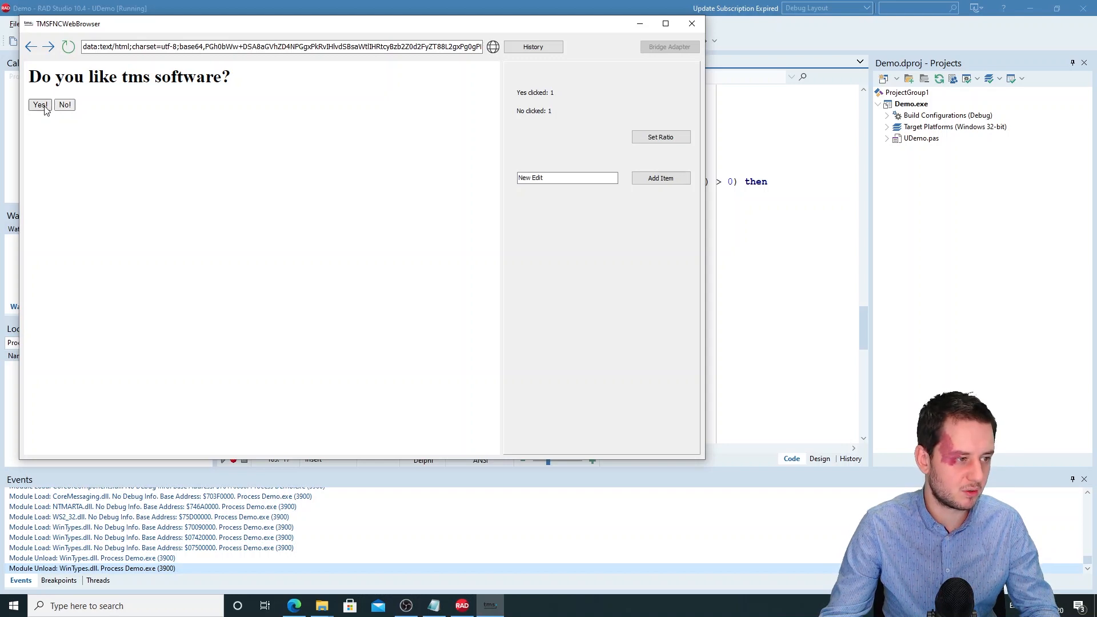
click(39, 104)
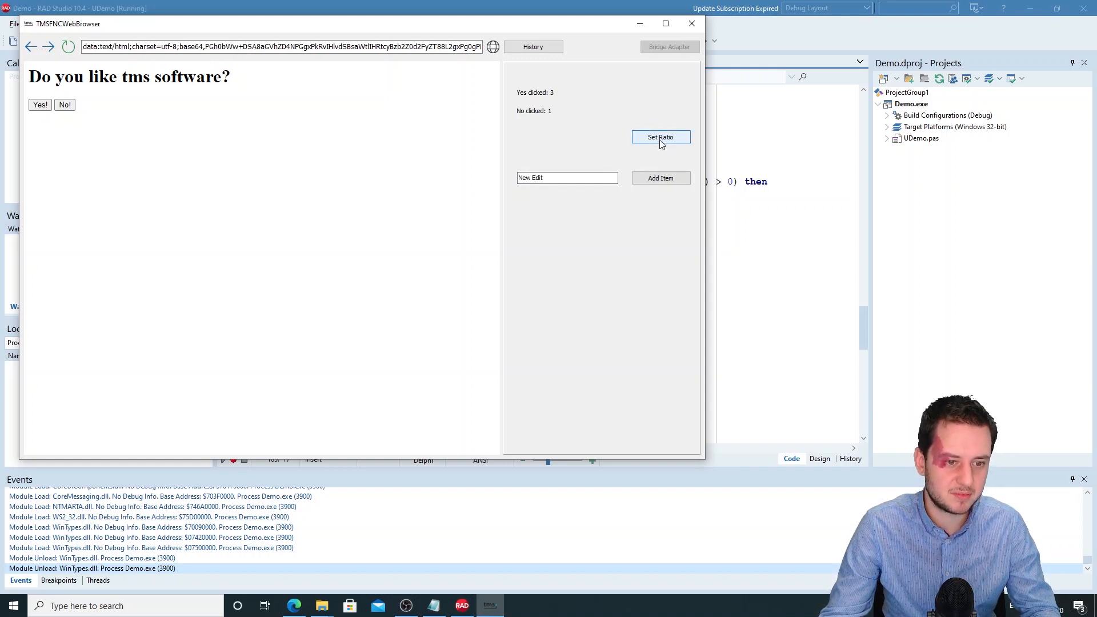
Show the 75,00% Yes ratio and add Items 1 and Items 2 to the list
click(660, 137)
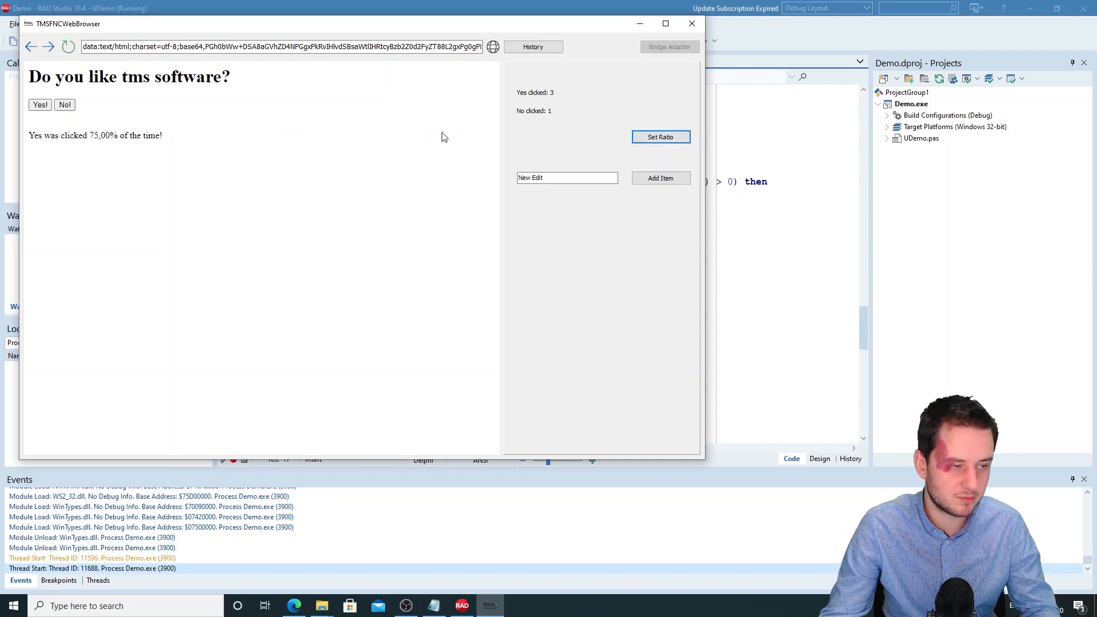
click(566, 177)
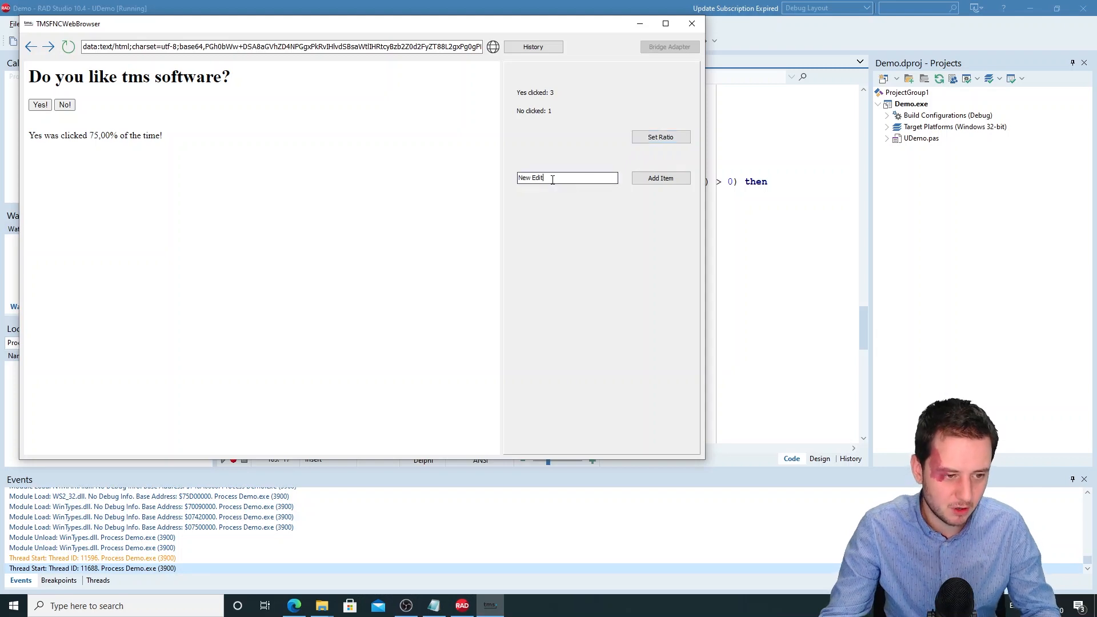
text(Items)
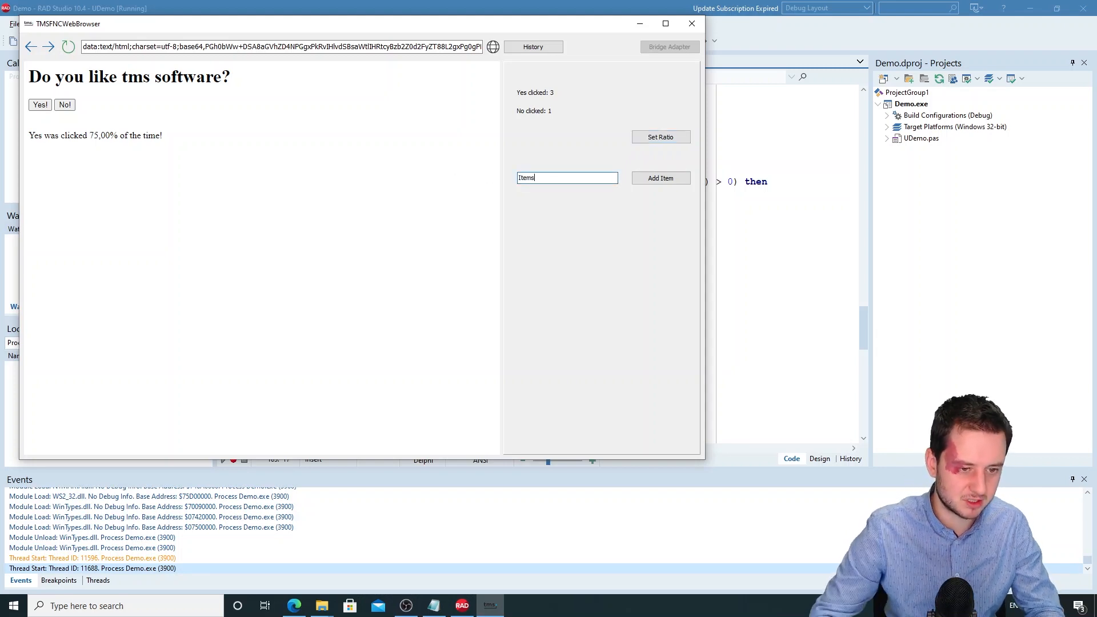
click(660, 178)
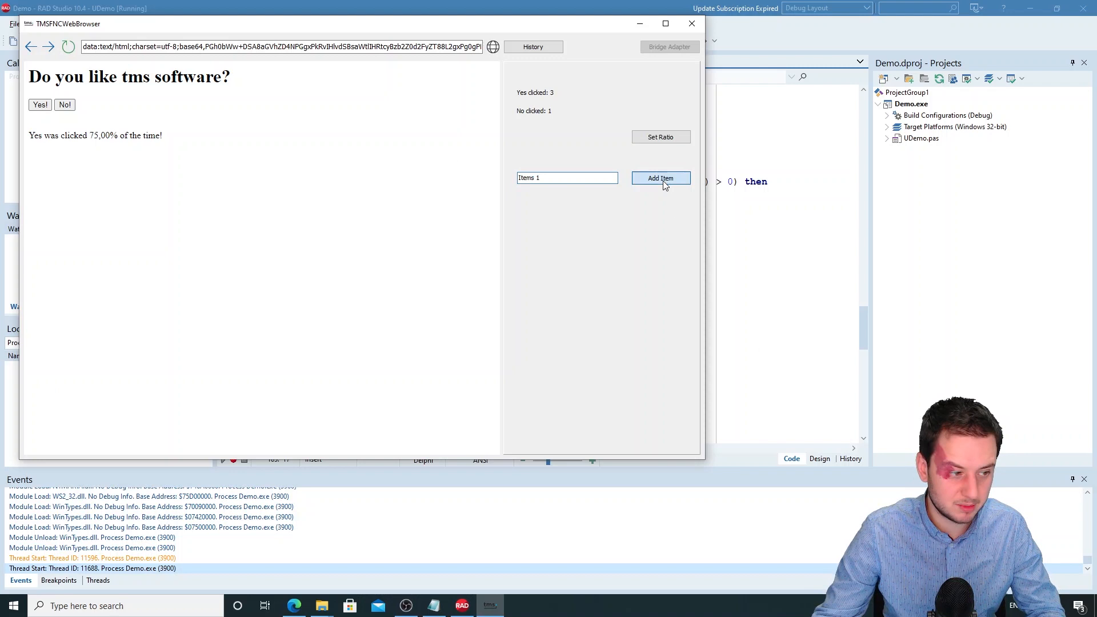
click(659, 178)
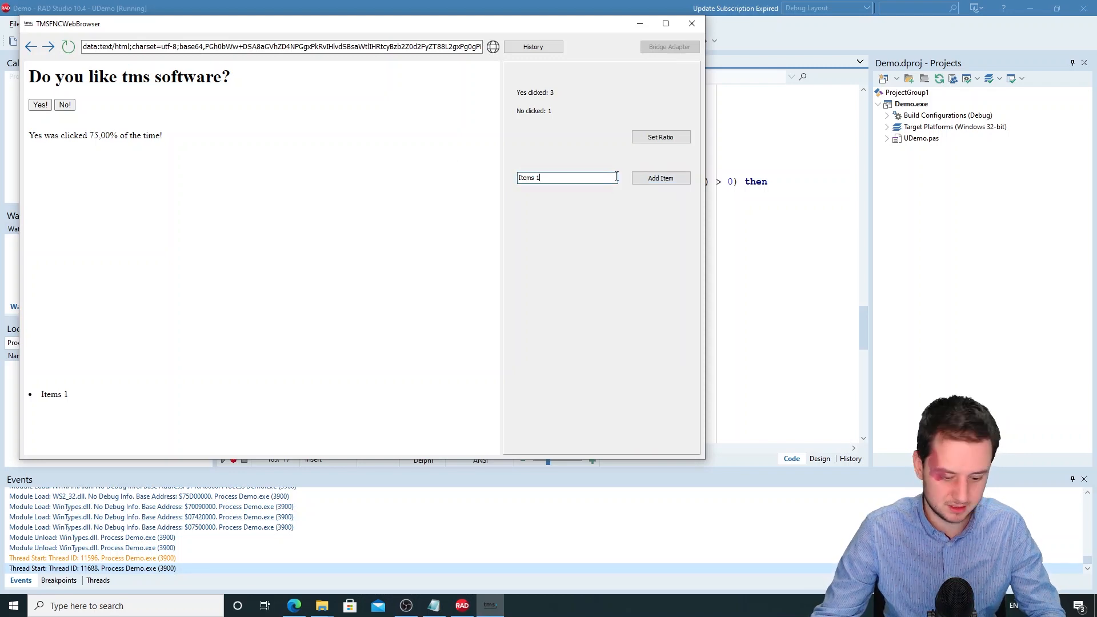
click(658, 178)
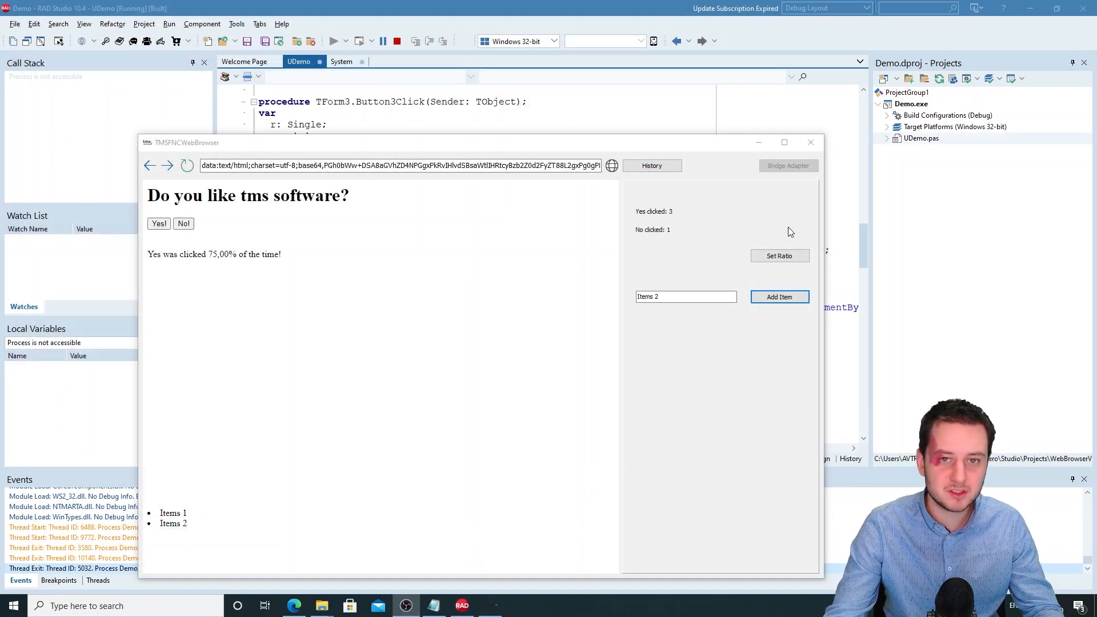
mouse_move(811, 142)
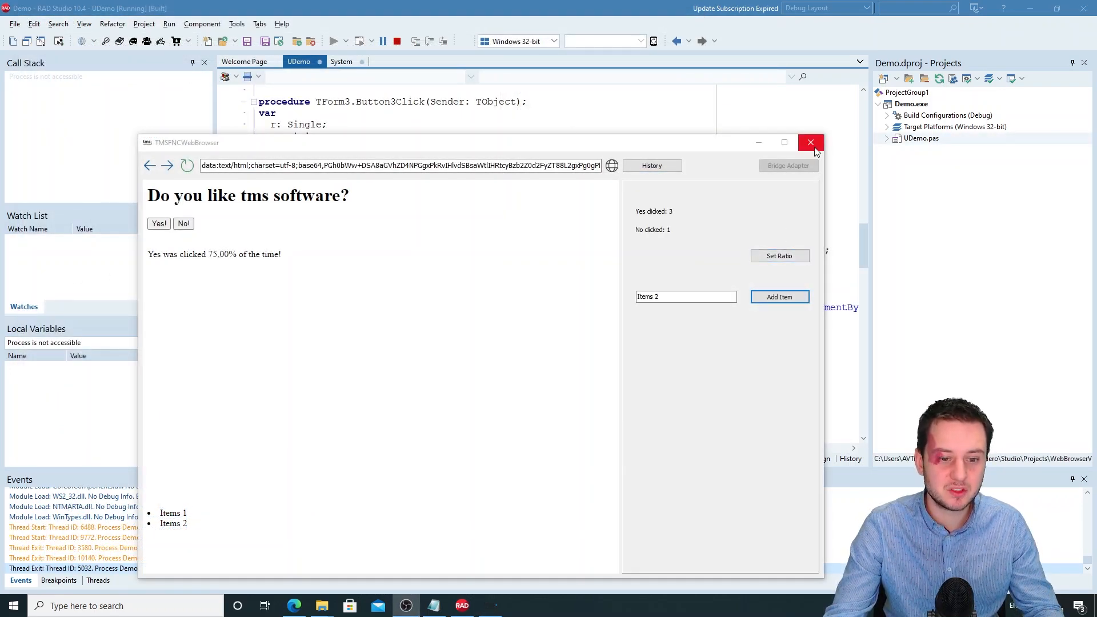
Close the browser demo and view the Button2Click poll-page code in UDemo.pas
click(810, 143)
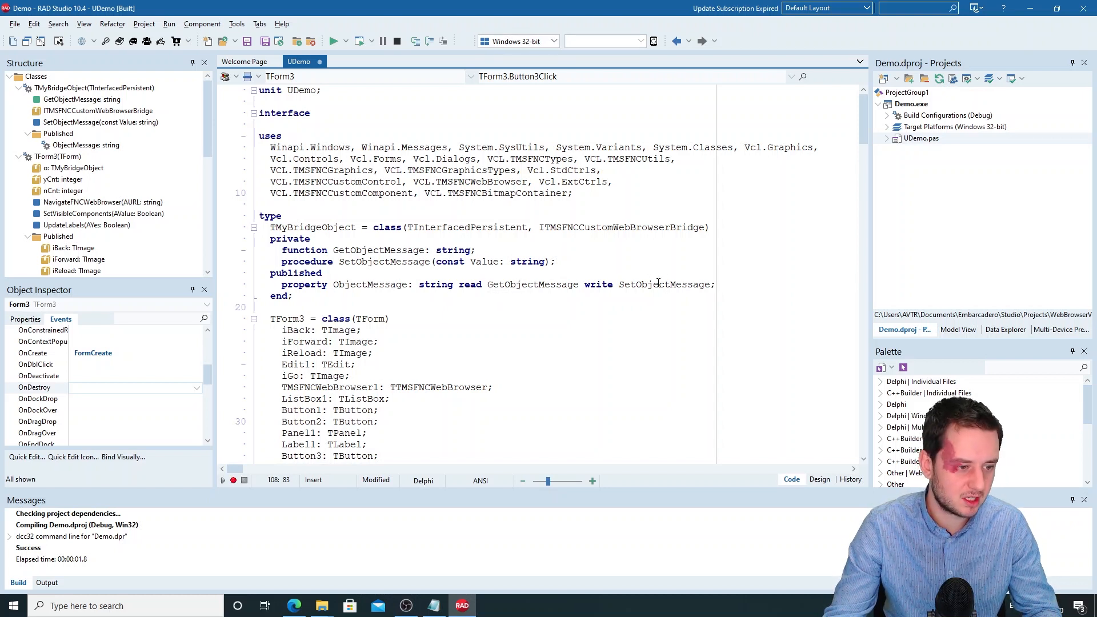
click(382, 261)
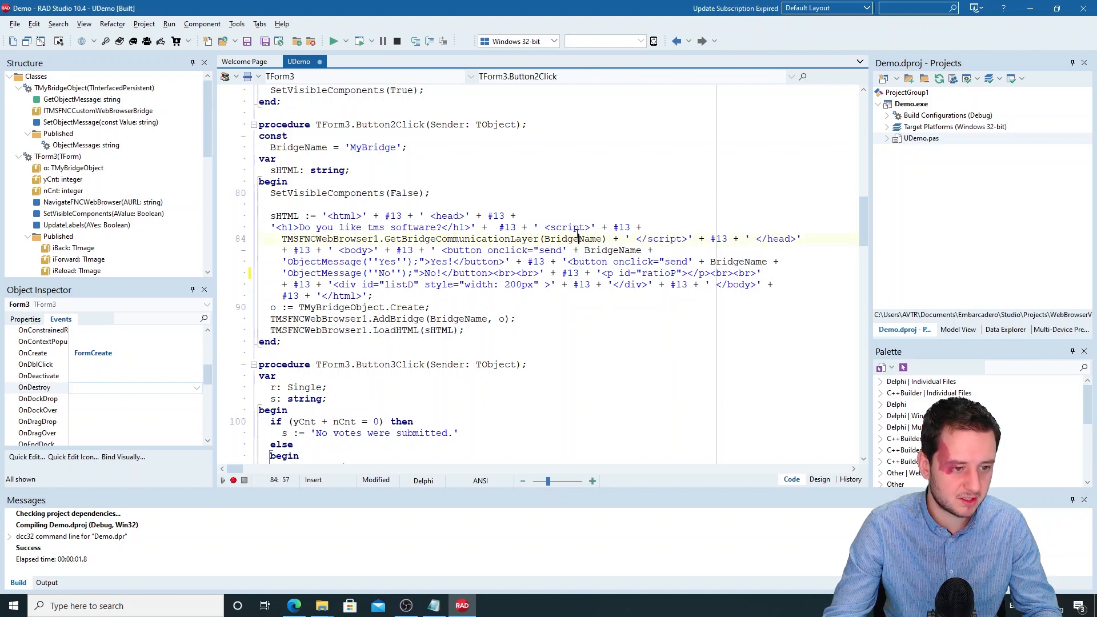
double_click(453, 238)
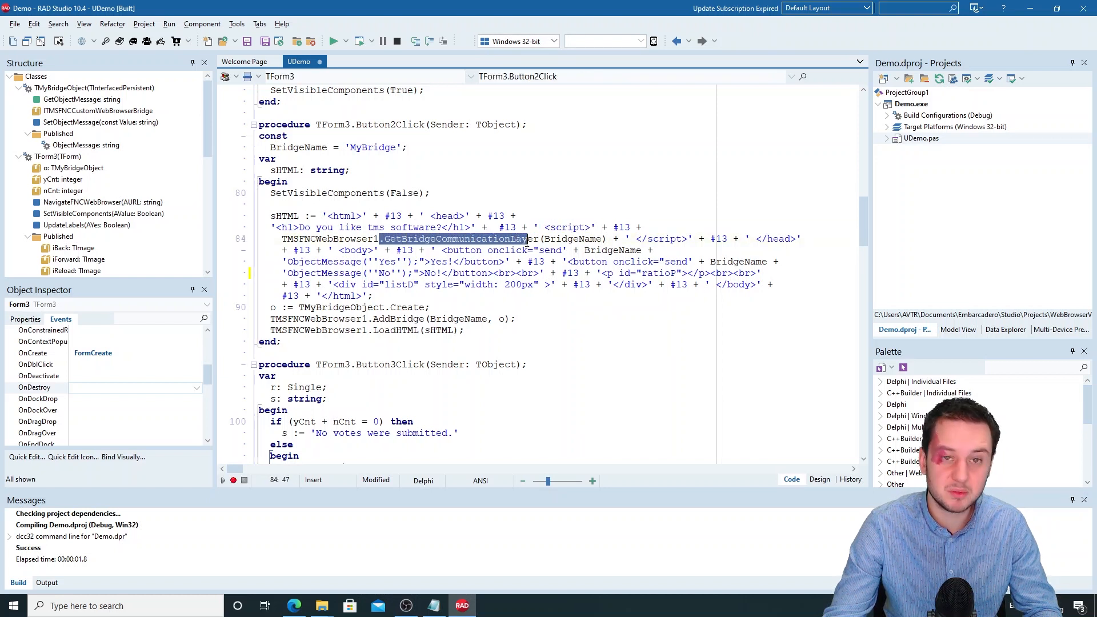
click(548, 239)
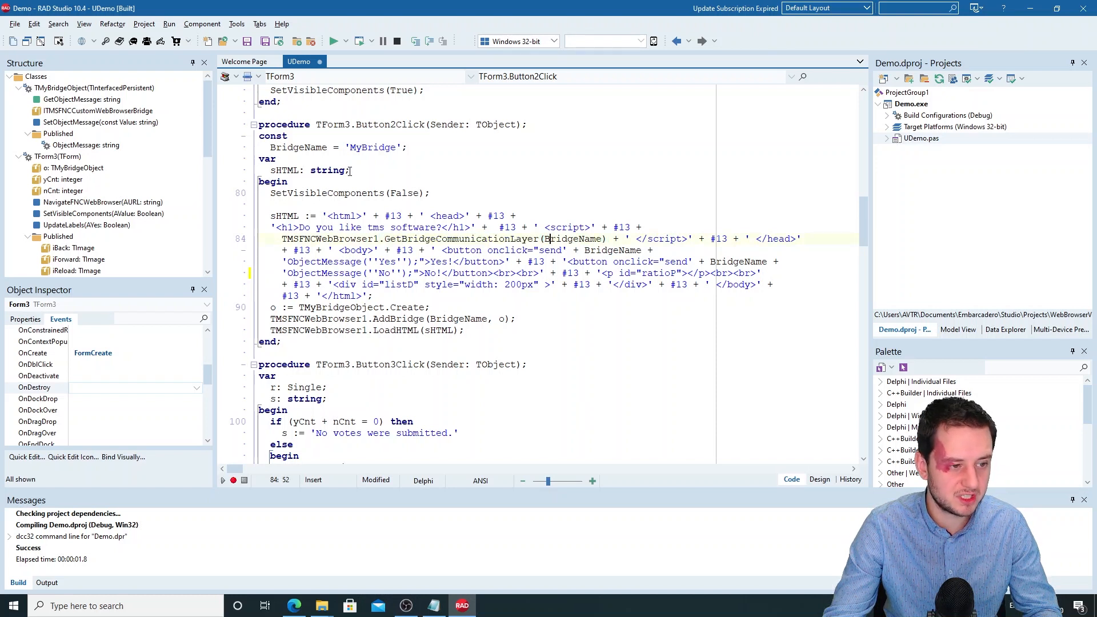
double_click(373, 147)
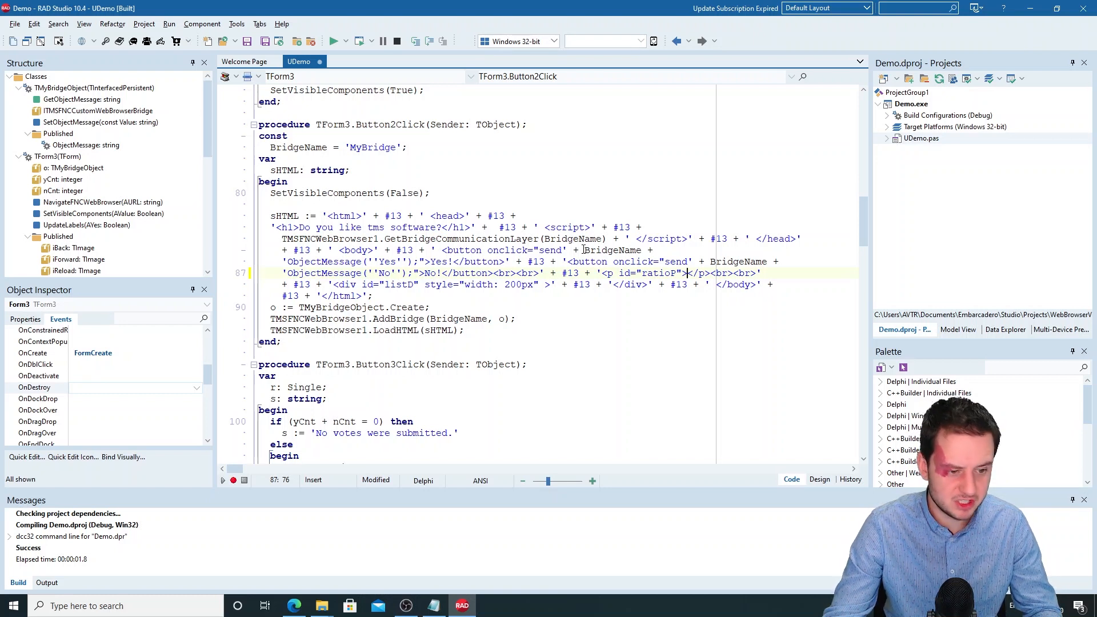
click(532, 250)
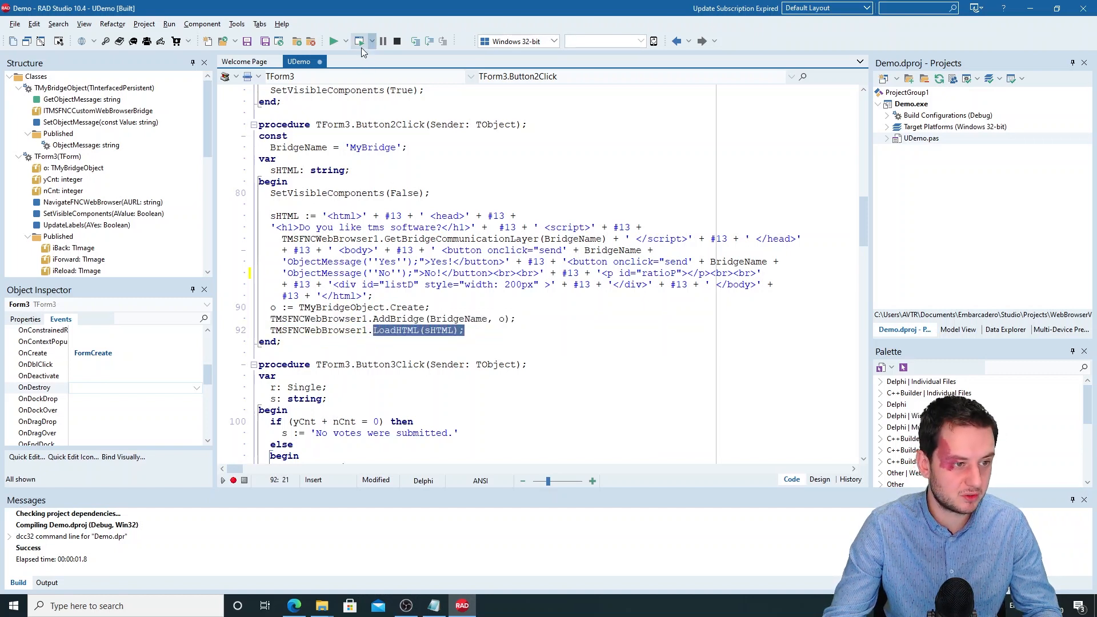
Run the demo again and load the 'Do you like tms software?' poll with zero votes
click(334, 40)
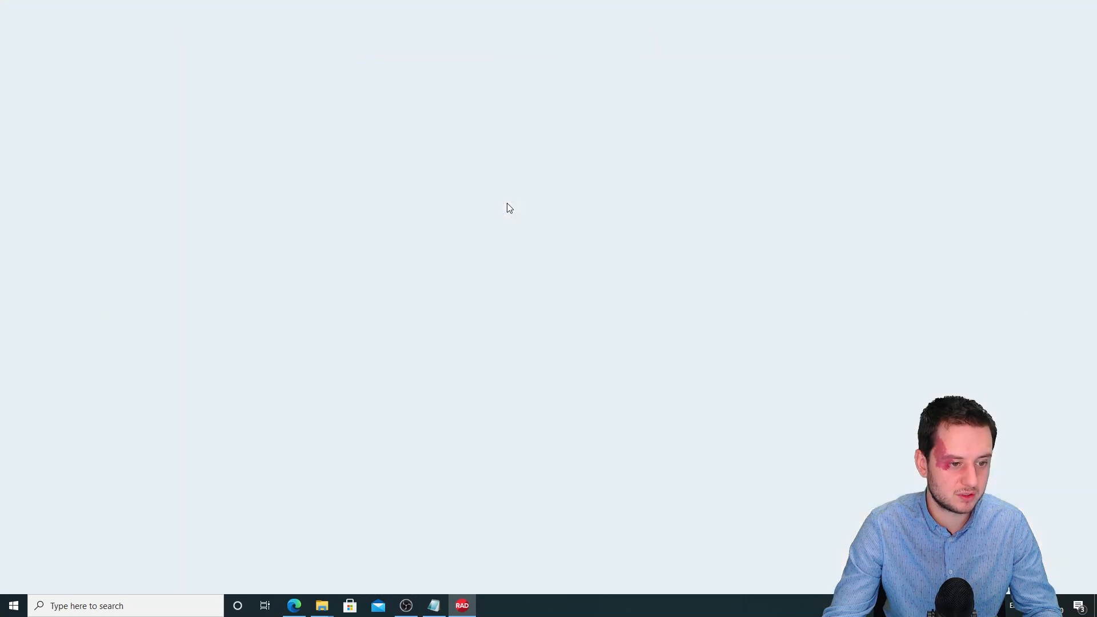
click(461, 605)
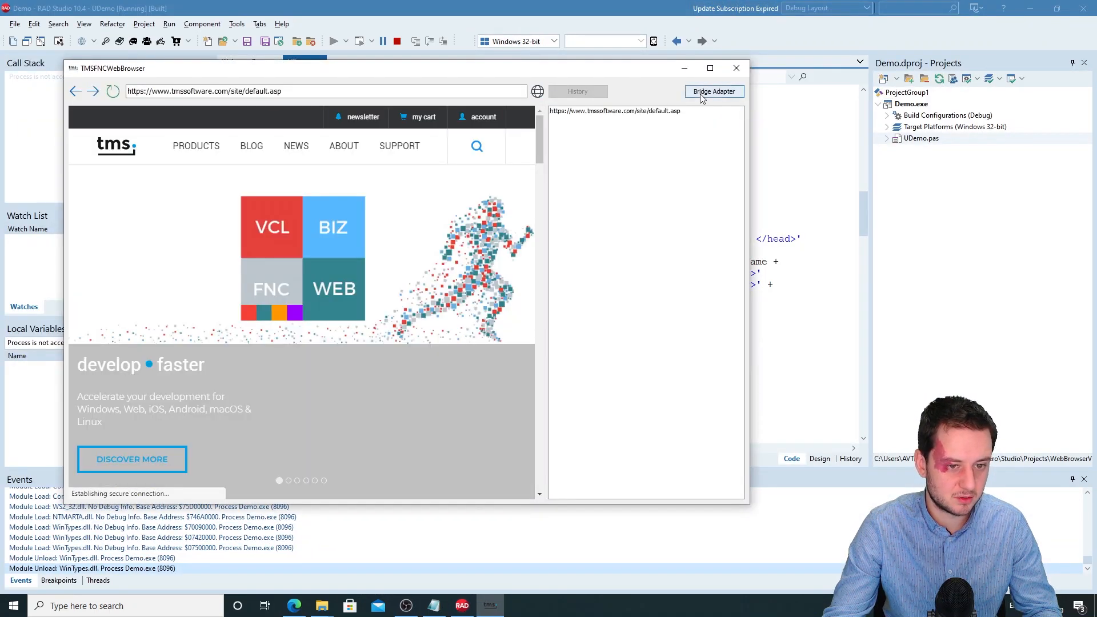
click(712, 91)
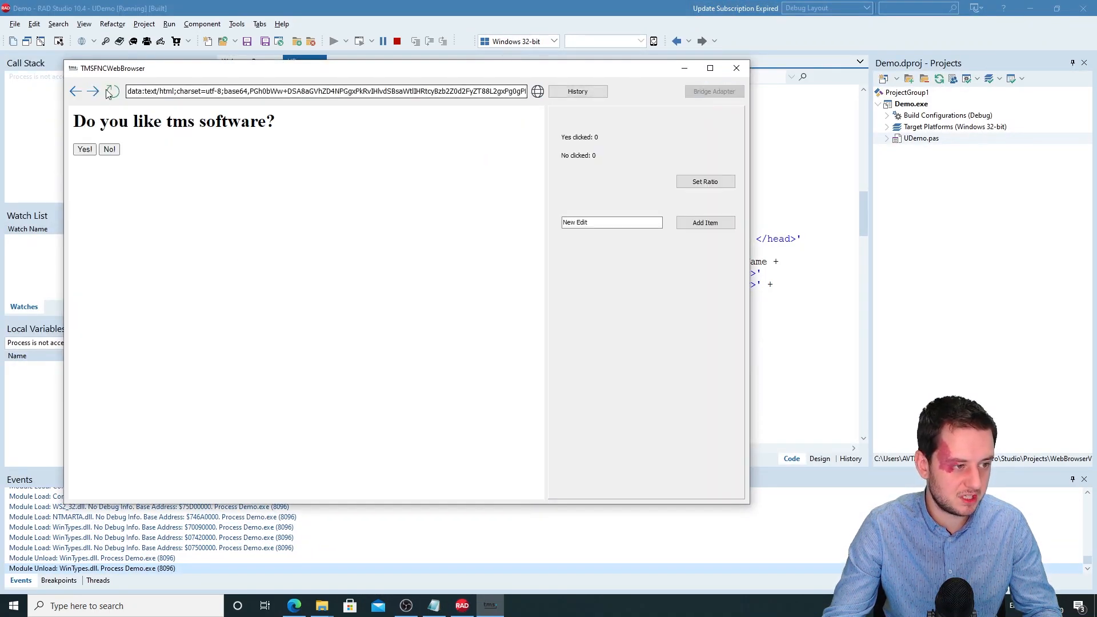